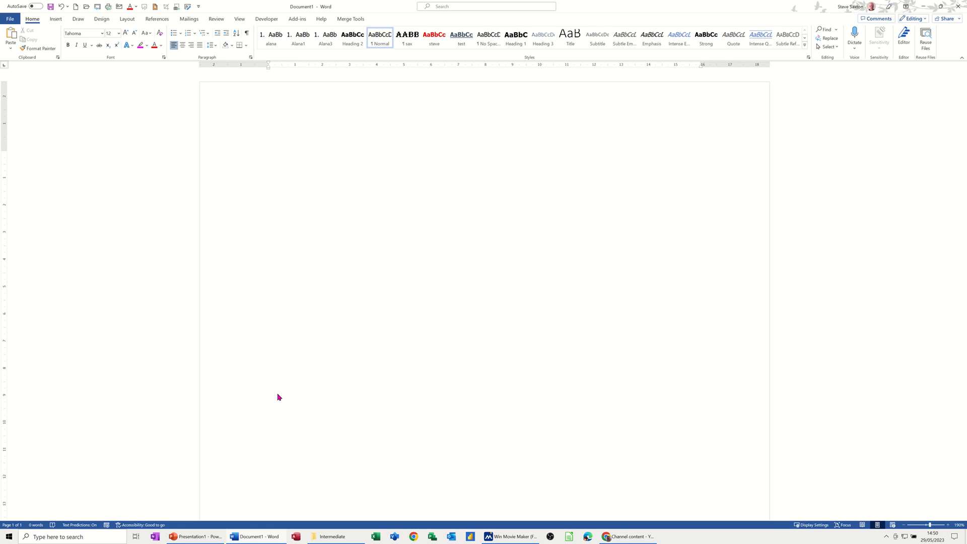
pyautogui.click(268, 157)
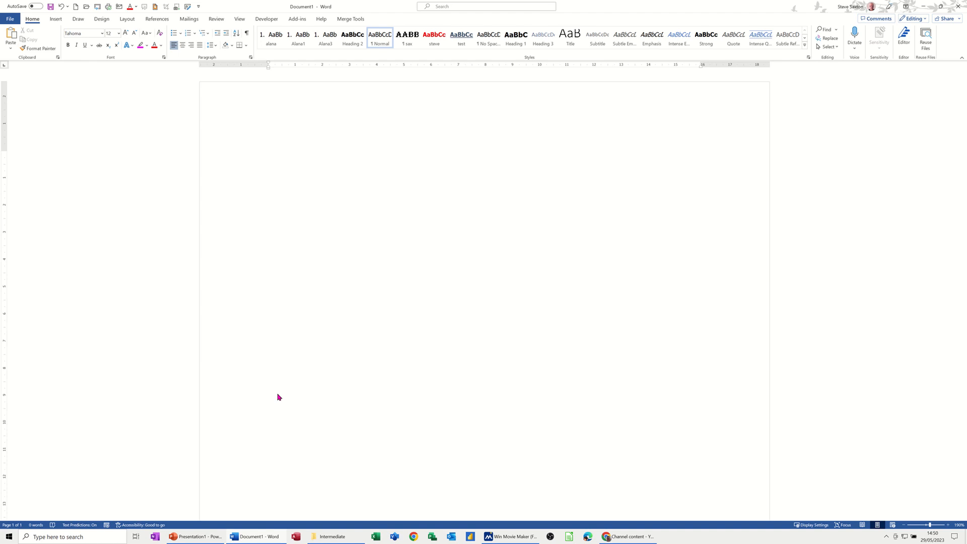
pyautogui.click(269, 157)
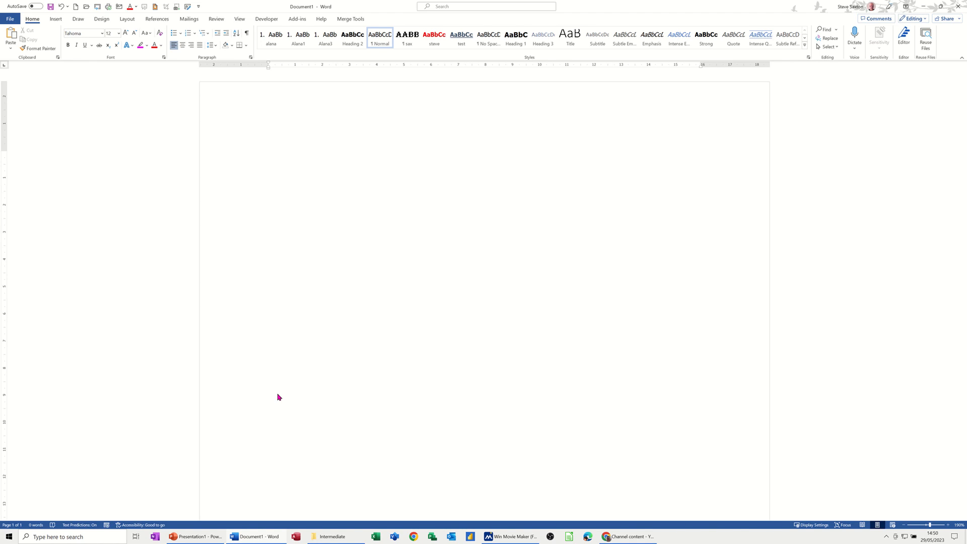
pyautogui.moveTo(277, 394)
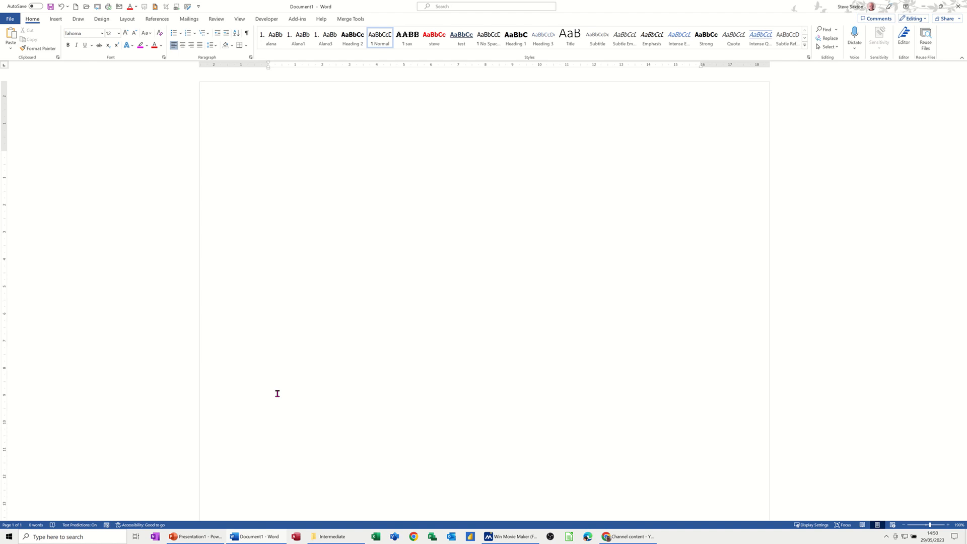
pyautogui.write('Mr S Saxton')
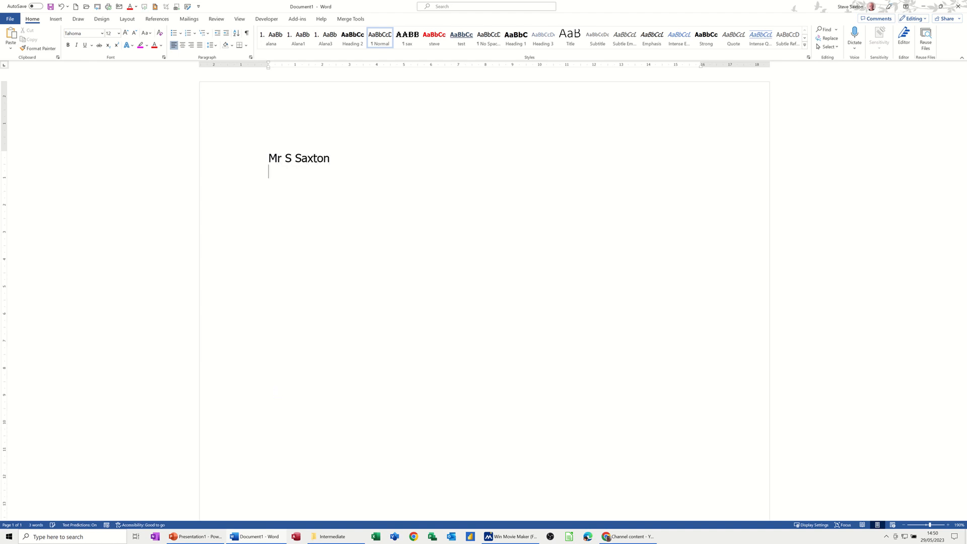
pyautogui.write('123 Be')
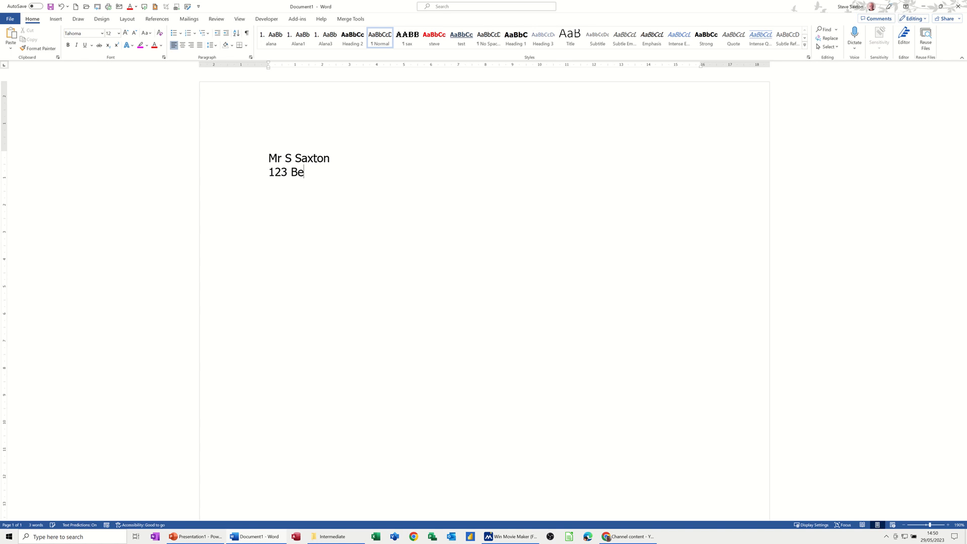
pyautogui.write('ldon')
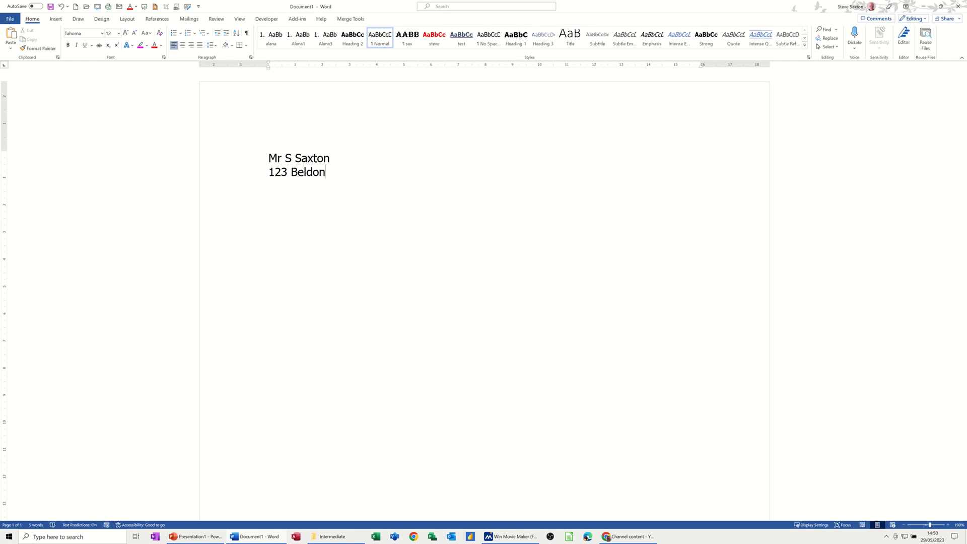
pyautogui.write('Lan')
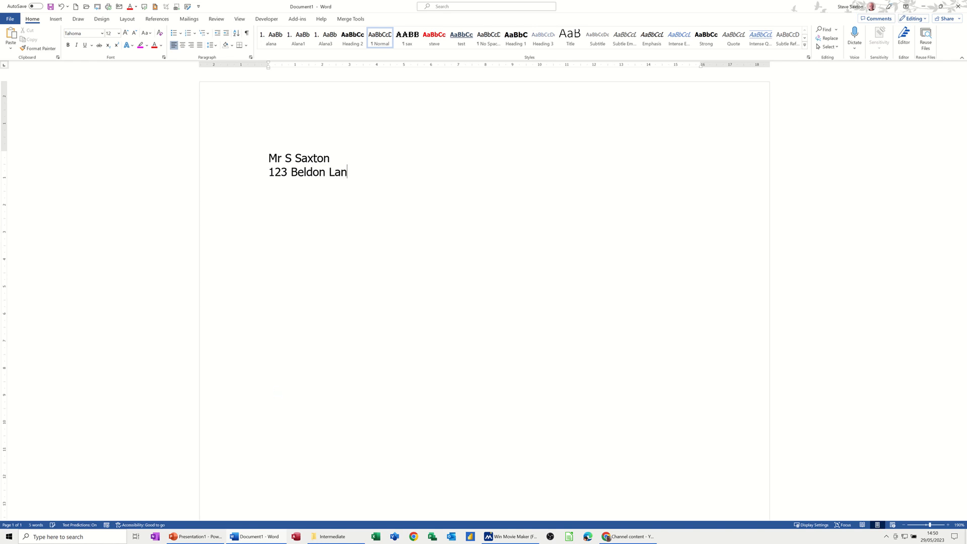
pyautogui.write('e')
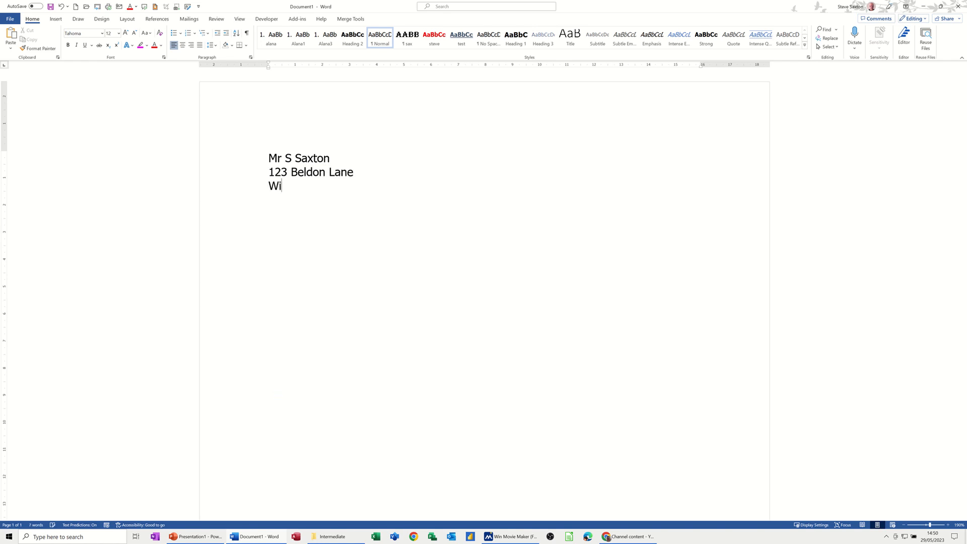
pyautogui.write('bsey')
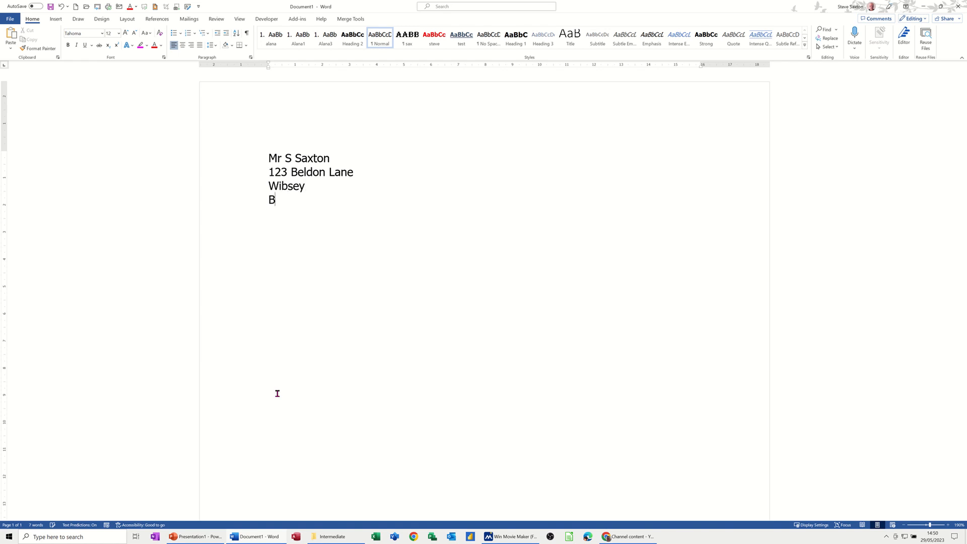
pyautogui.write('radford')
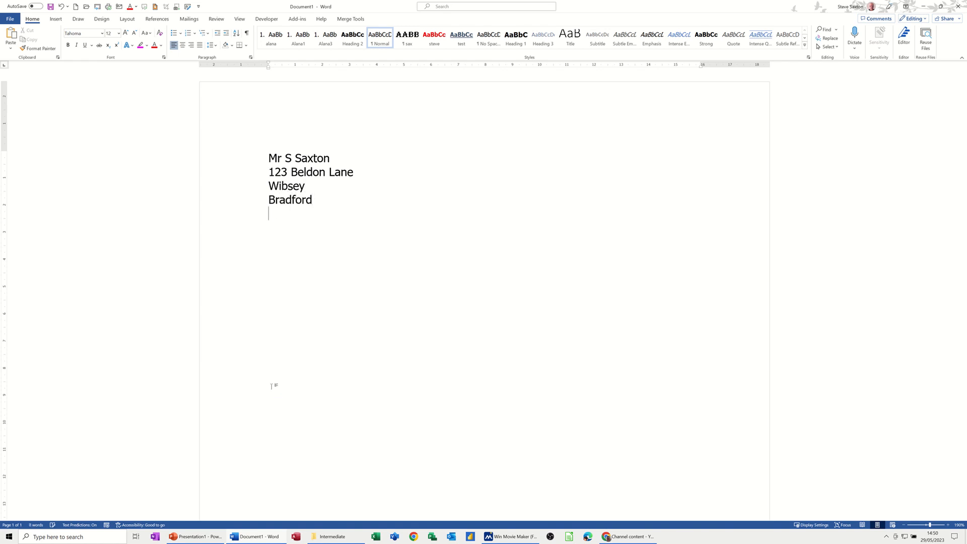
pyautogui.moveTo(256, 172)
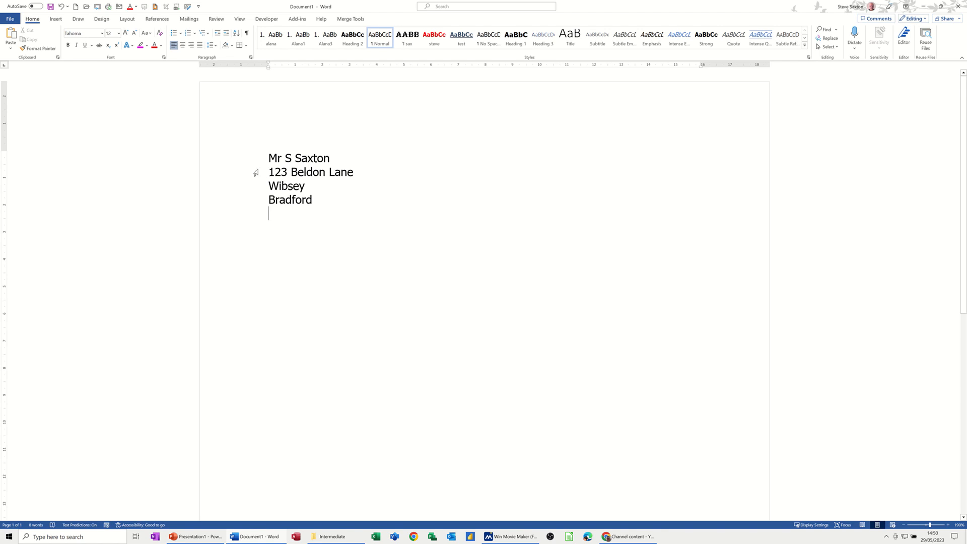
# Select all four address lines together
pyautogui.doubleClick(298, 157)
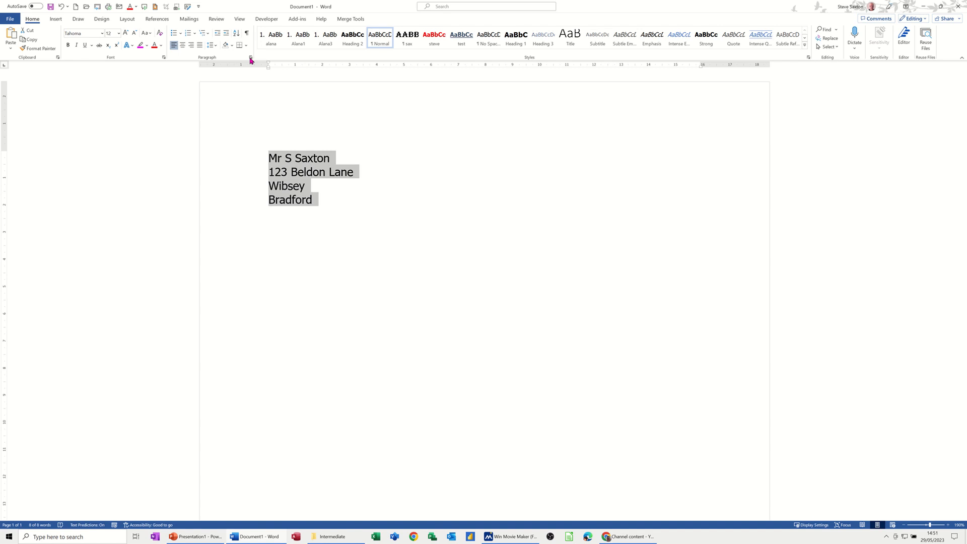
pyautogui.moveTo(250, 58)
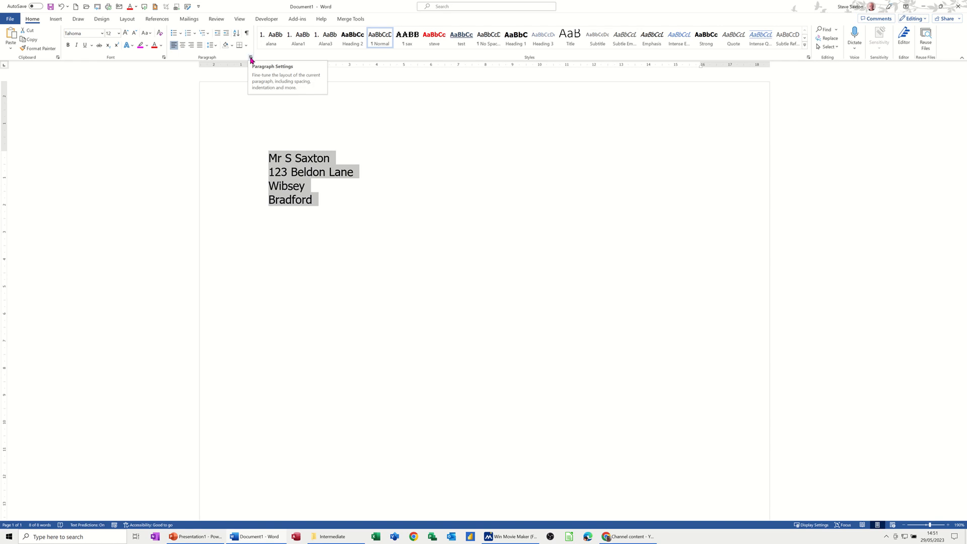
# Set the address lines to Multiple line spacing at 1.15 in the Paragraph dialog
pyautogui.click(250, 57)
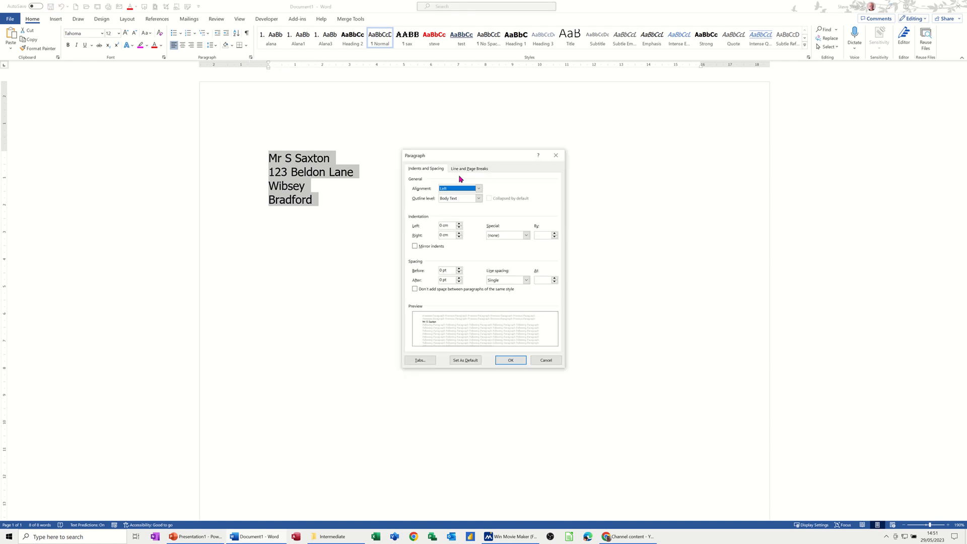
pyautogui.moveTo(487, 243)
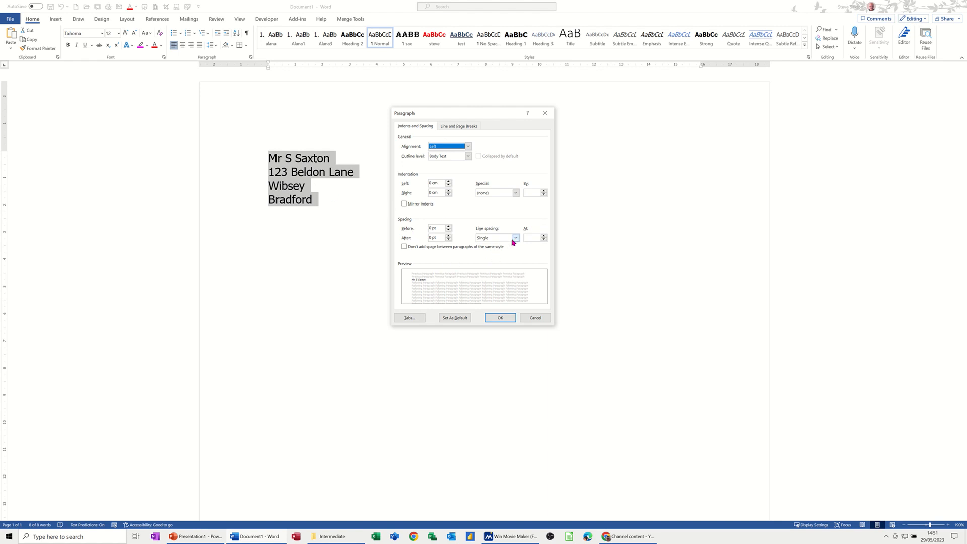
pyautogui.click(515, 238)
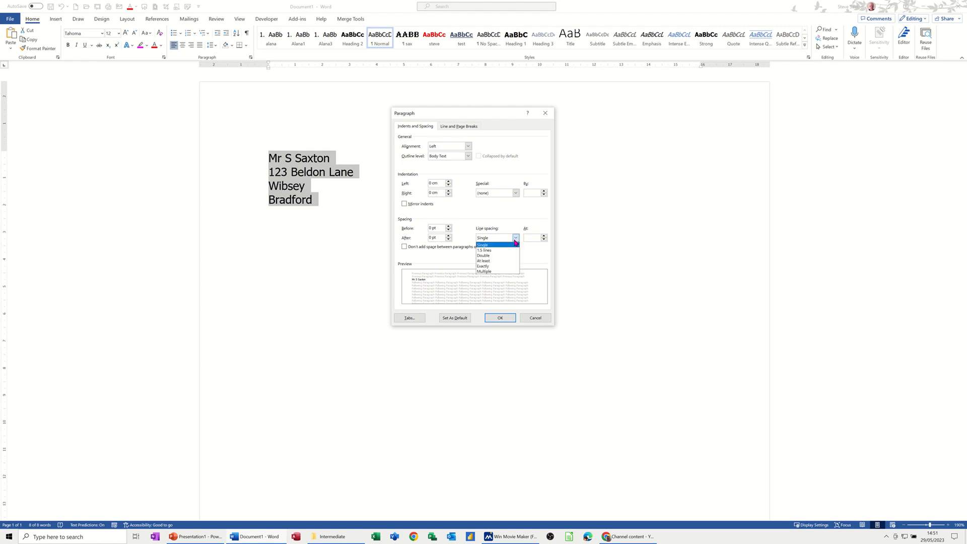
pyautogui.click(484, 271)
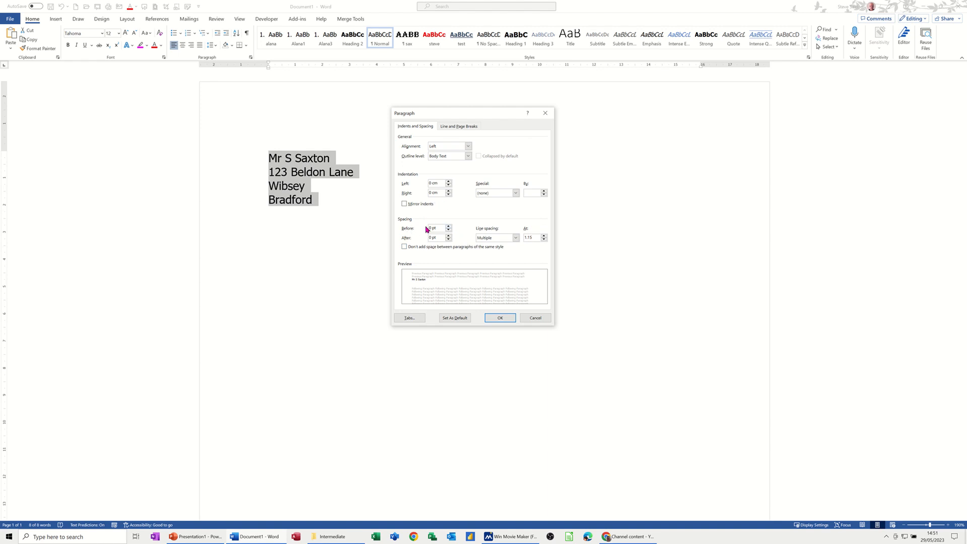
pyautogui.click(500, 318)
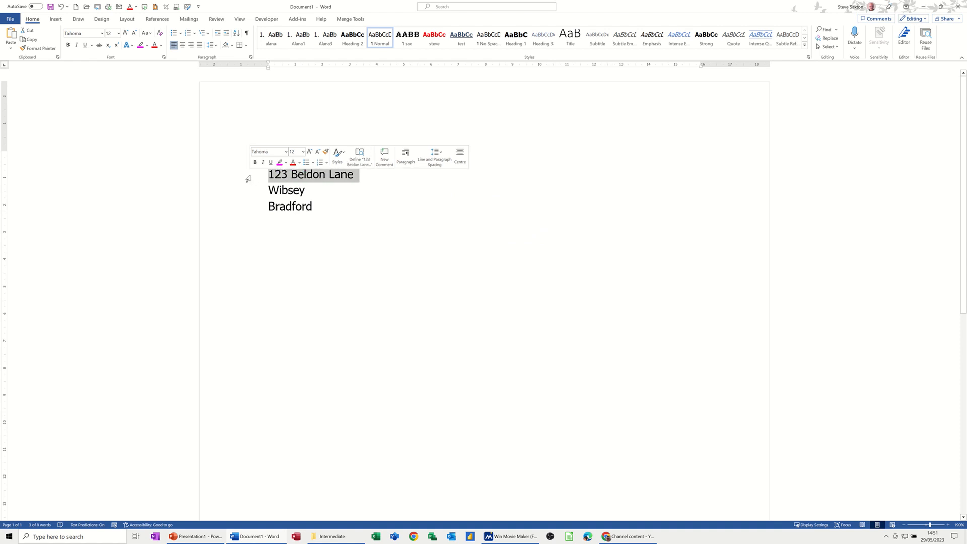
pyautogui.write('Mr S Saxton')
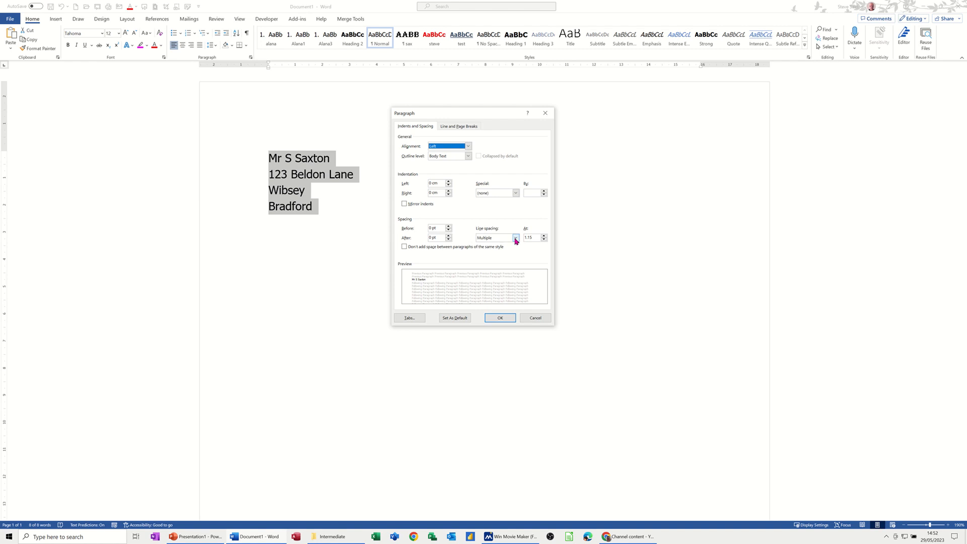
# Make Single line spacing the default for all documents based on Normal.dotm
pyautogui.click(515, 238)
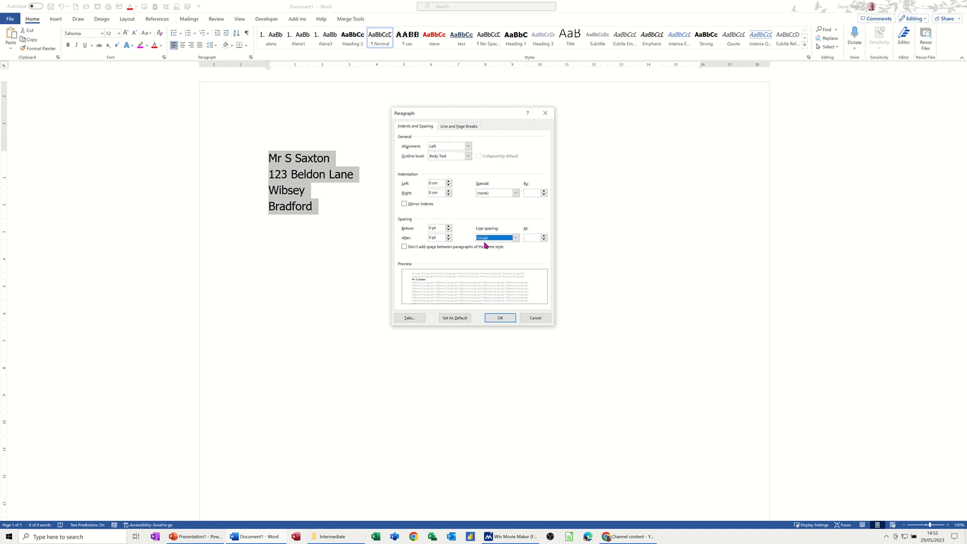
pyautogui.moveTo(525, 239)
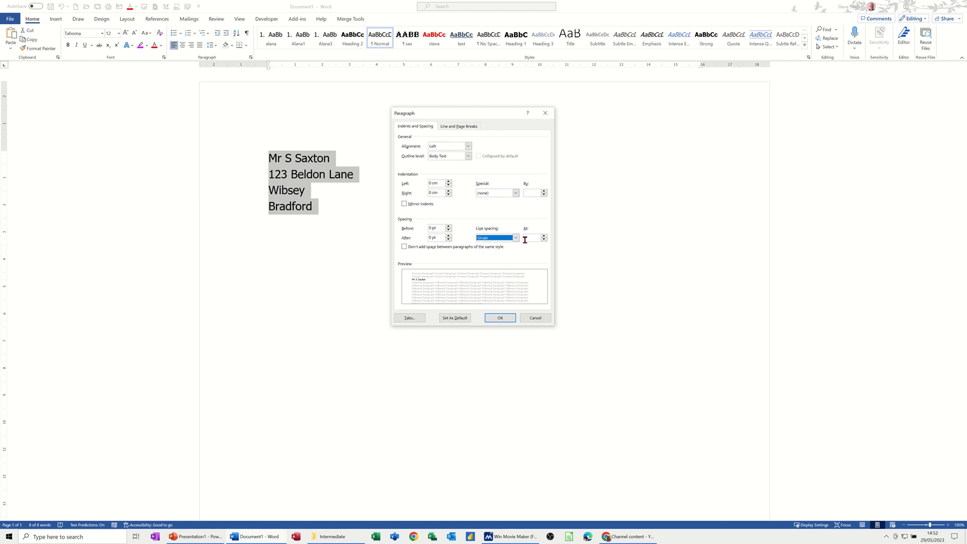
pyautogui.moveTo(438, 201)
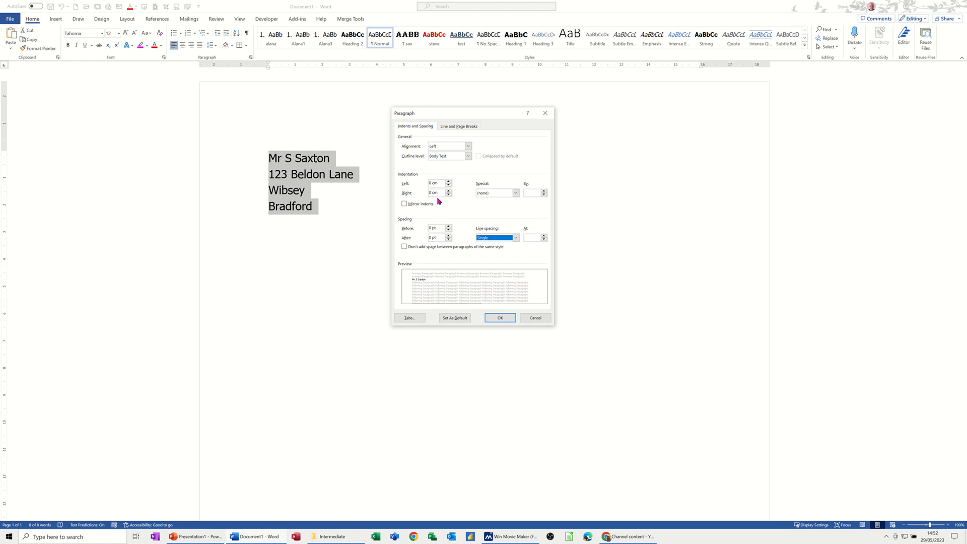
pyautogui.moveTo(438, 322)
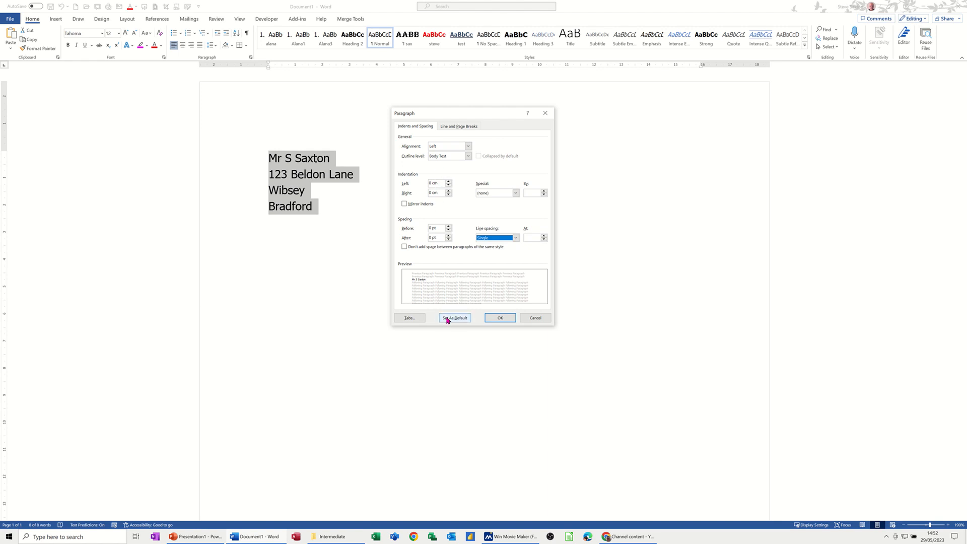
pyautogui.click(455, 317)
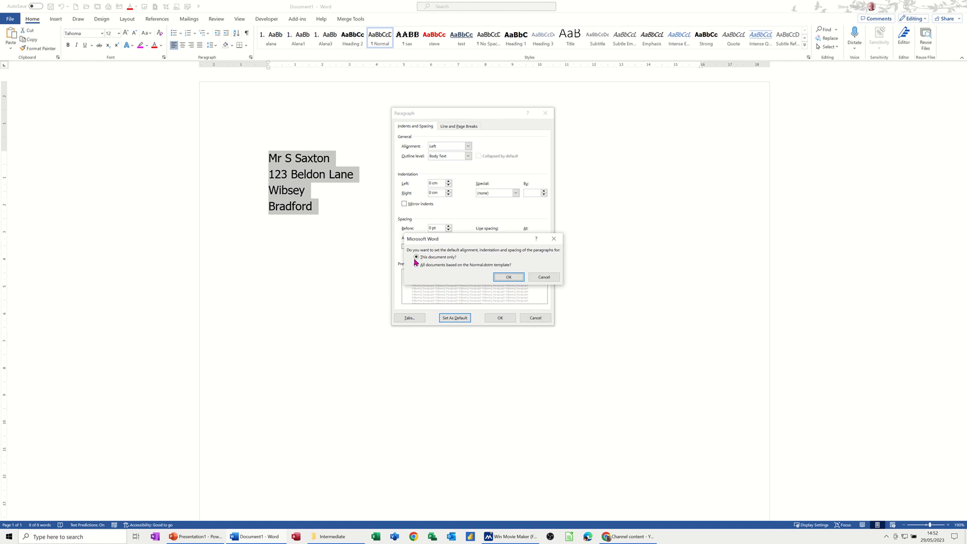
pyautogui.click(417, 264)
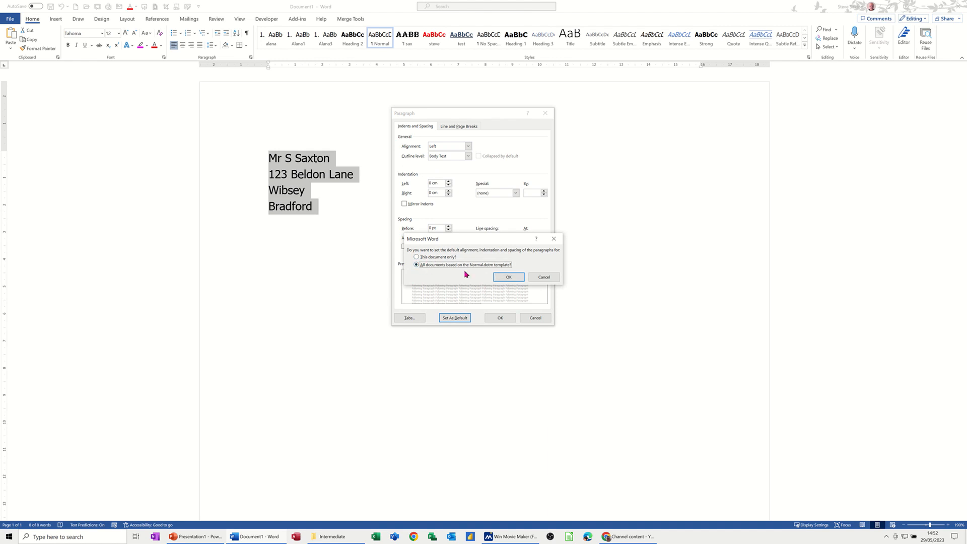
pyautogui.click(508, 277)
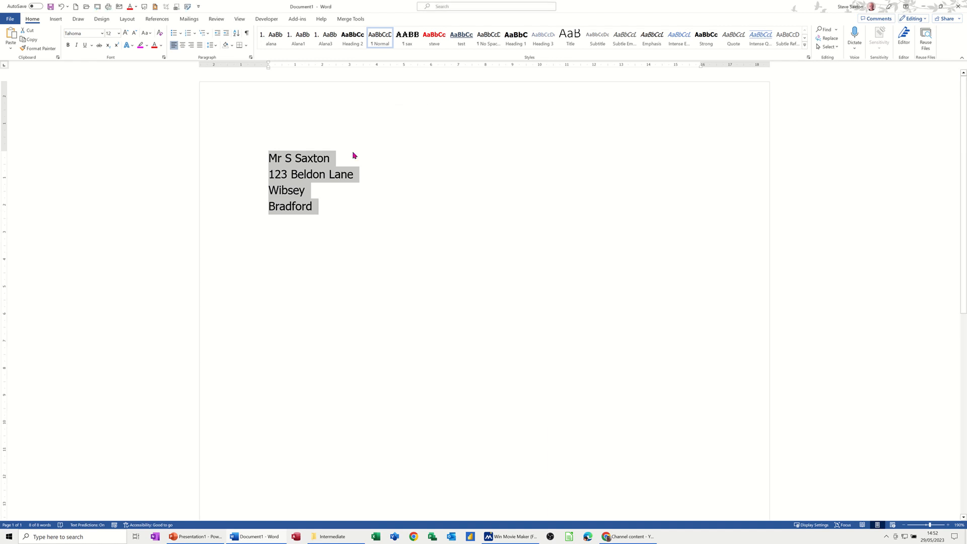
pyautogui.moveTo(267, 162)
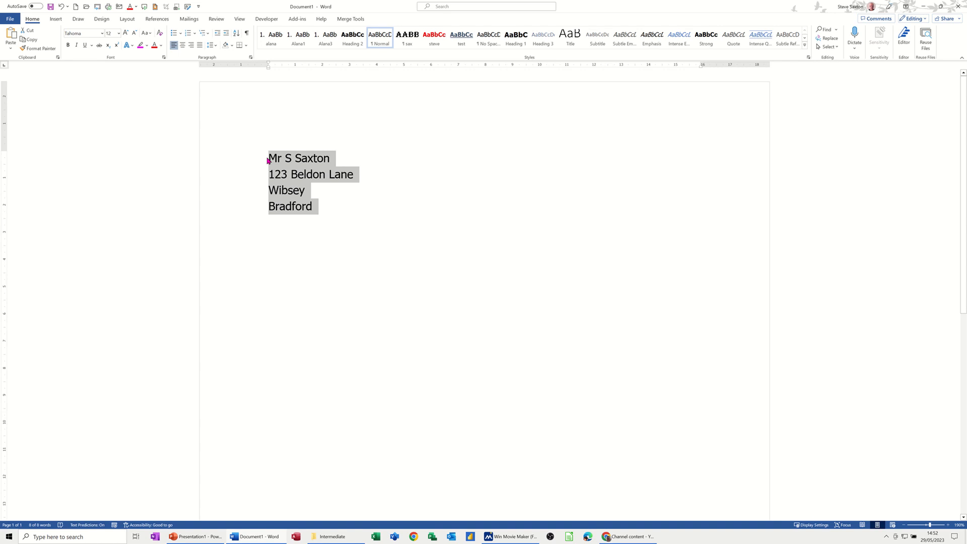
pyautogui.moveTo(333, 214)
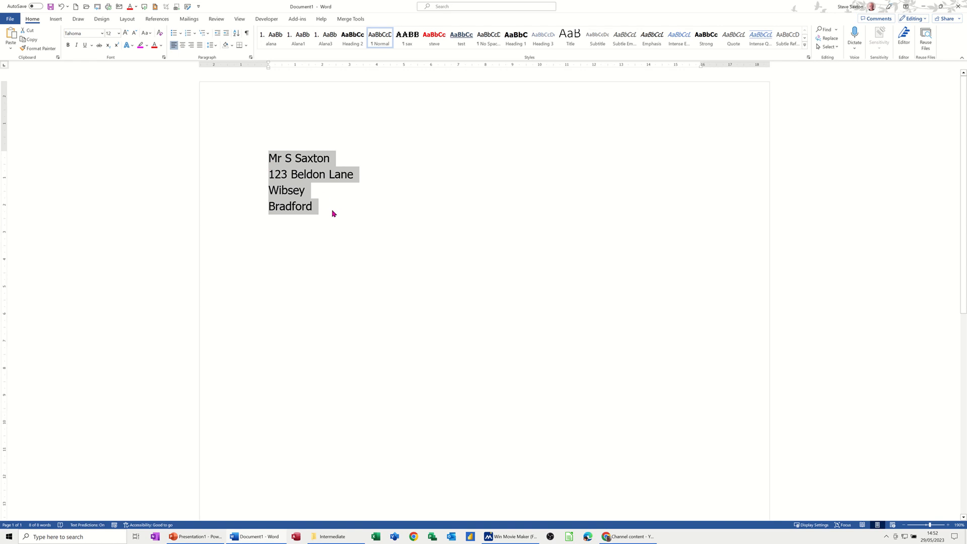
pyautogui.moveTo(293, 185)
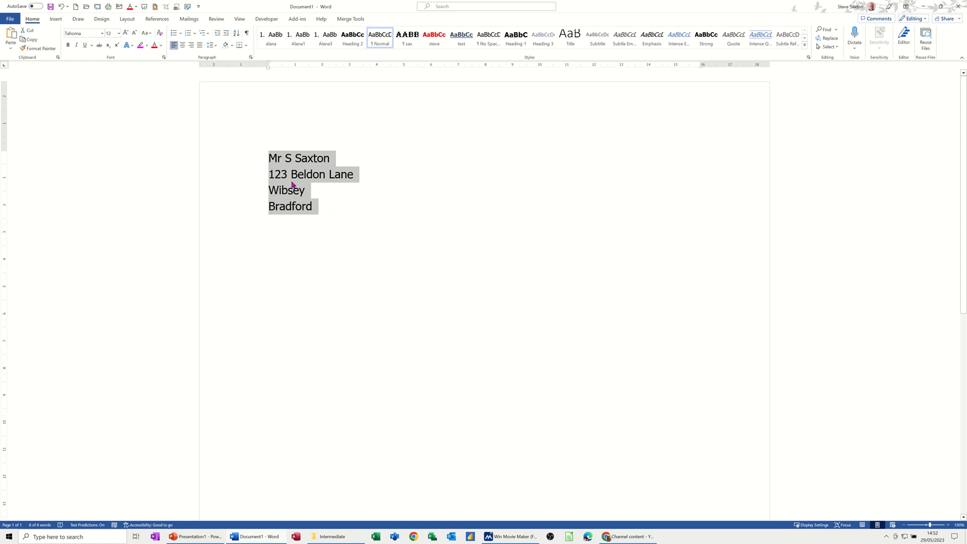
pyautogui.moveTo(120, 57)
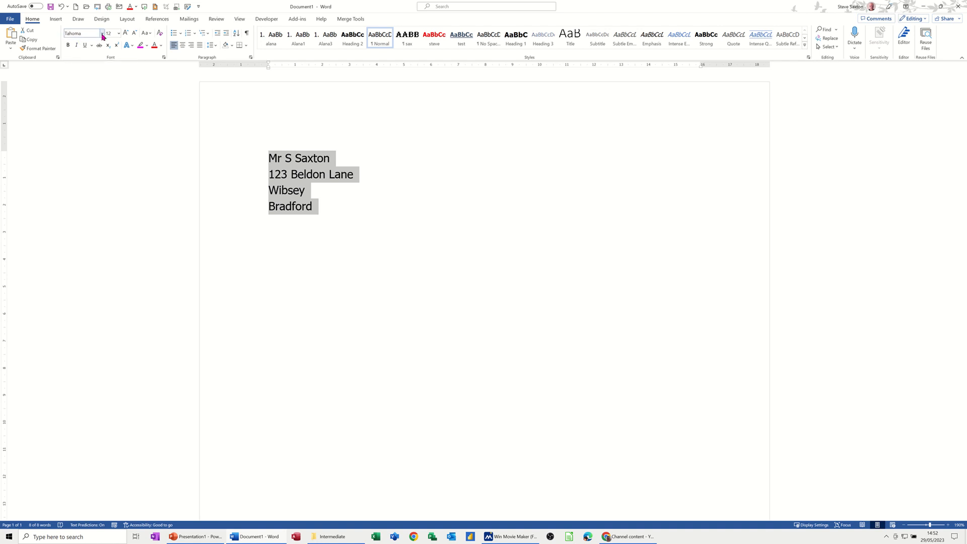
# Set the address text to Calibri (Body) 11 pt and check its paragraph settings
pyautogui.click(102, 33)
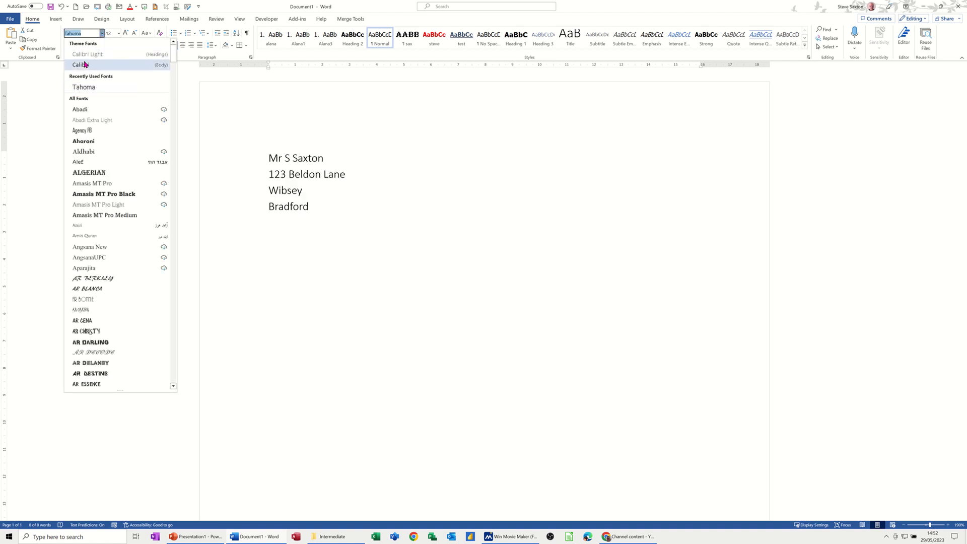
pyautogui.click(117, 32)
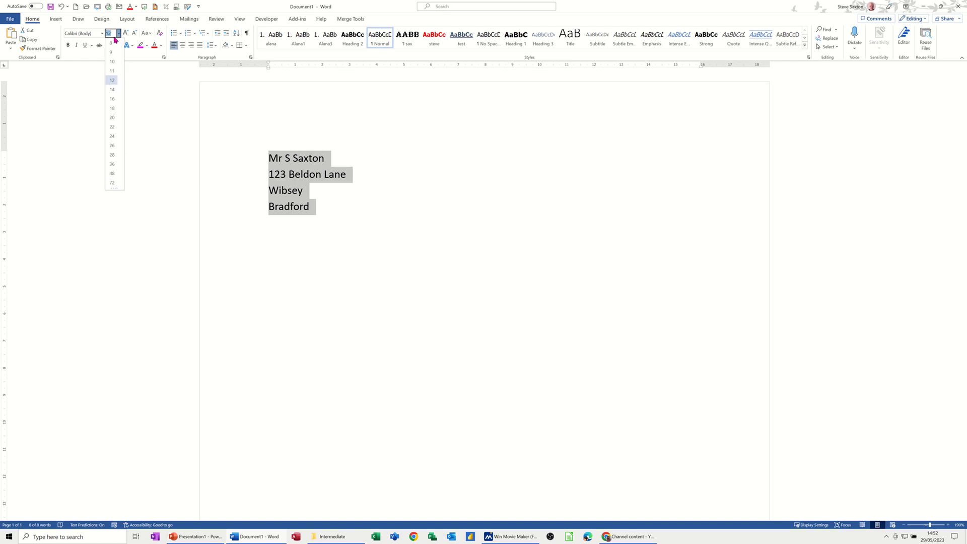
pyautogui.click(112, 70)
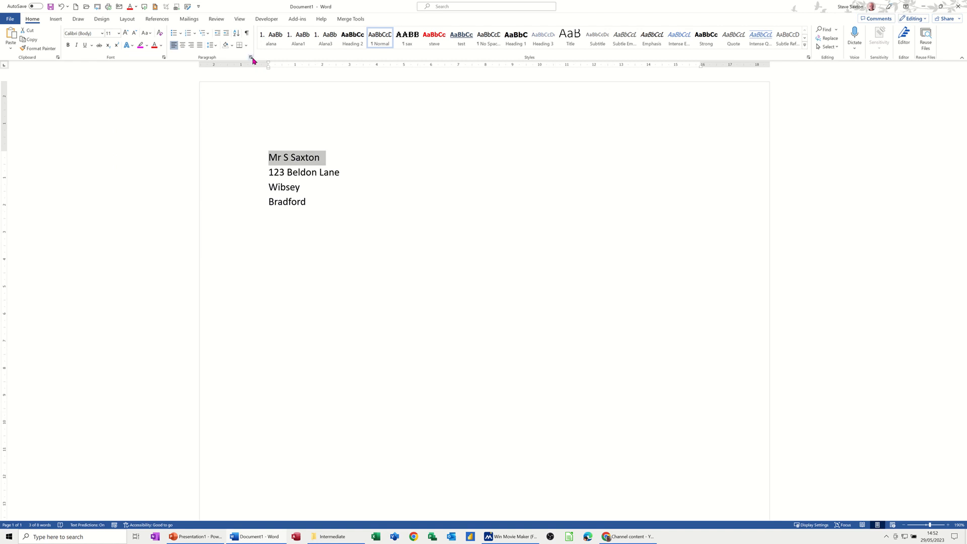
pyautogui.click(250, 57)
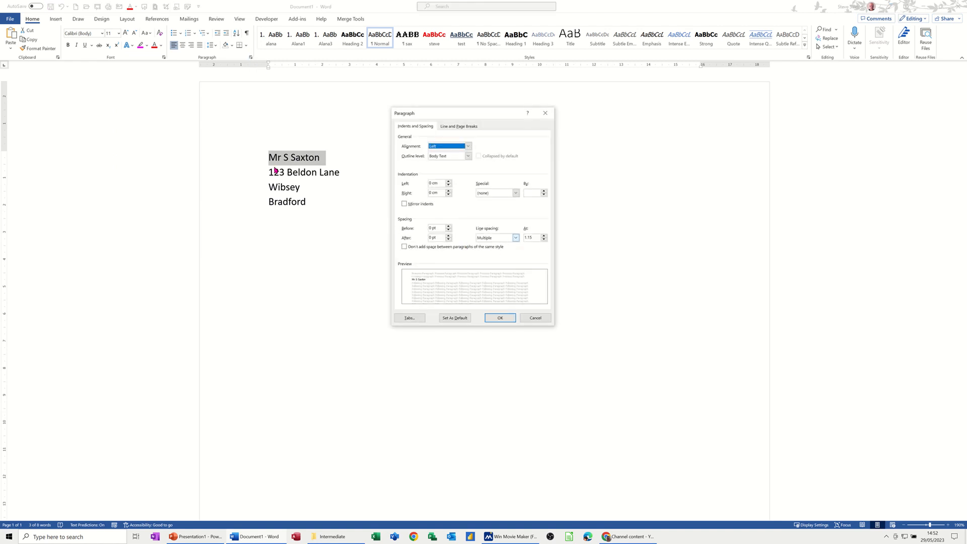
pyautogui.click(499, 318)
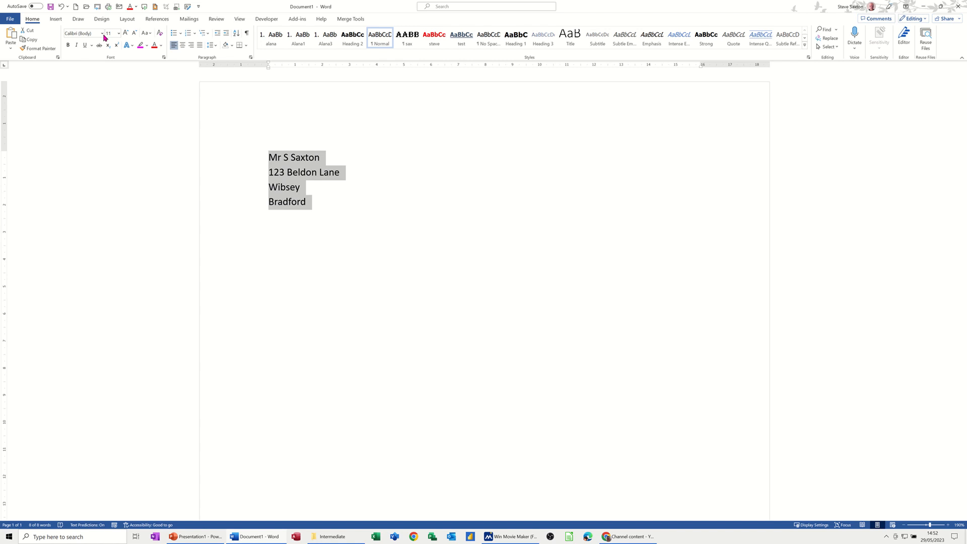
# Change the address text to Tahoma at 12 pt
pyautogui.click(103, 33)
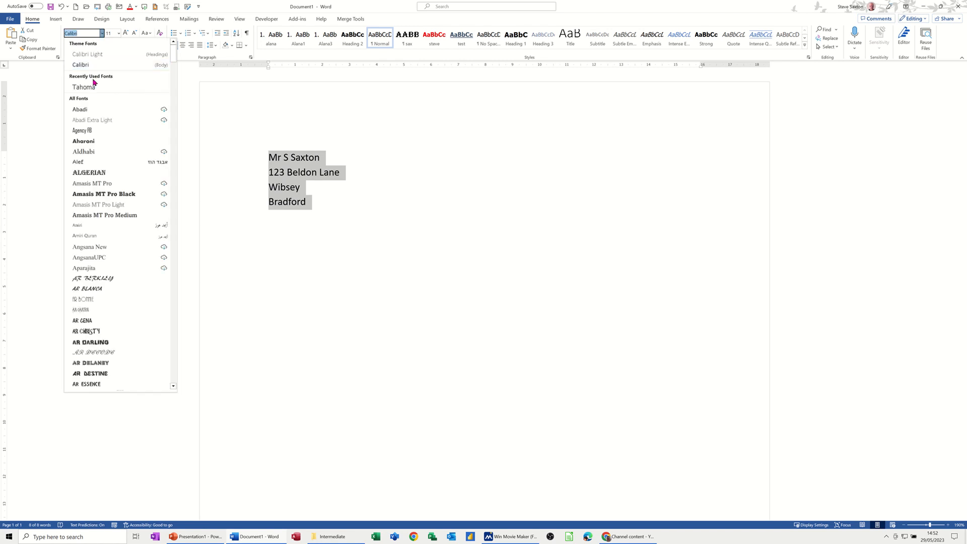
pyautogui.click(83, 86)
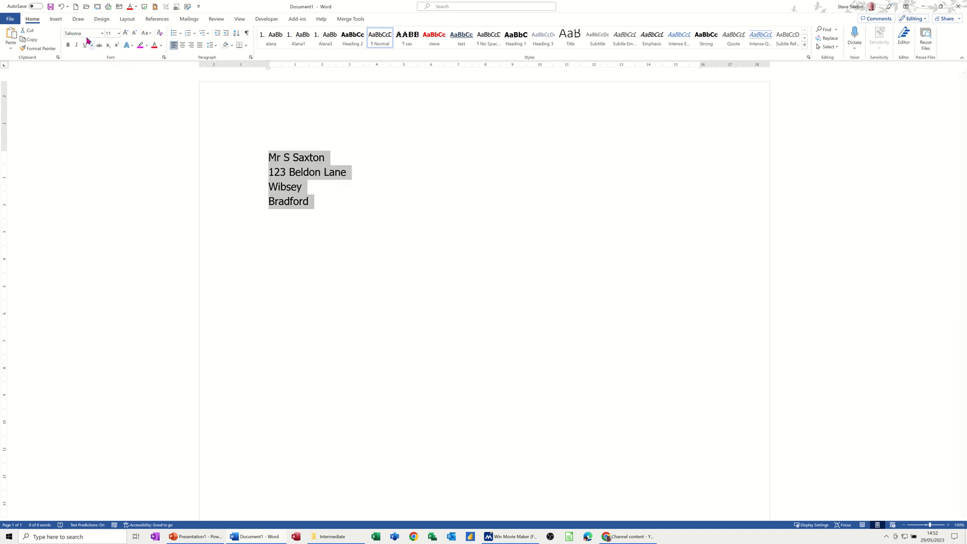
pyautogui.click(116, 33)
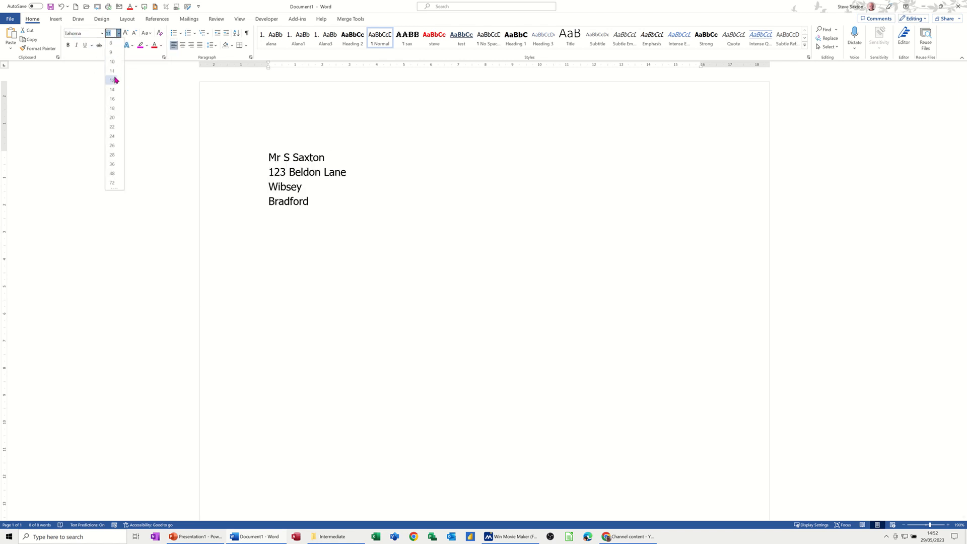
pyautogui.click(112, 80)
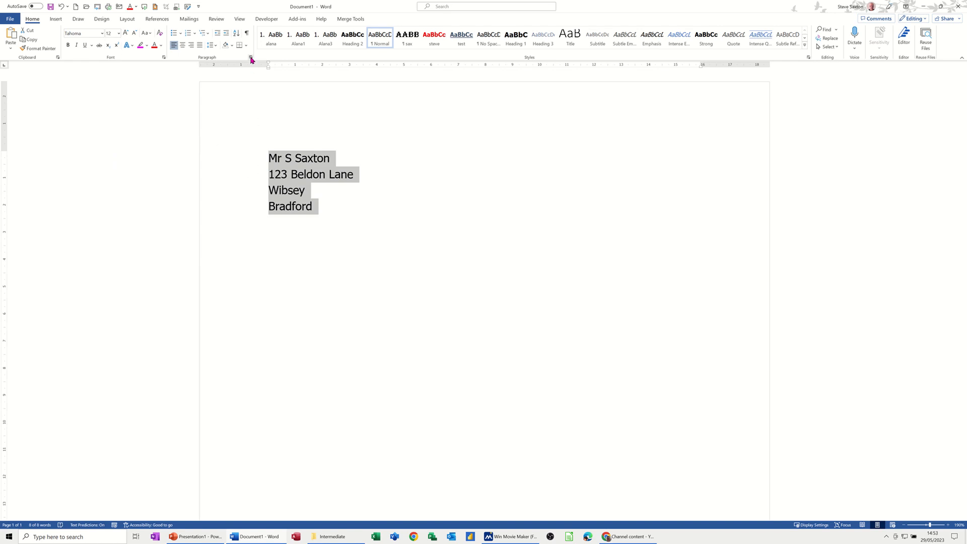
# Set the address lines back to Single line spacing
pyautogui.click(250, 58)
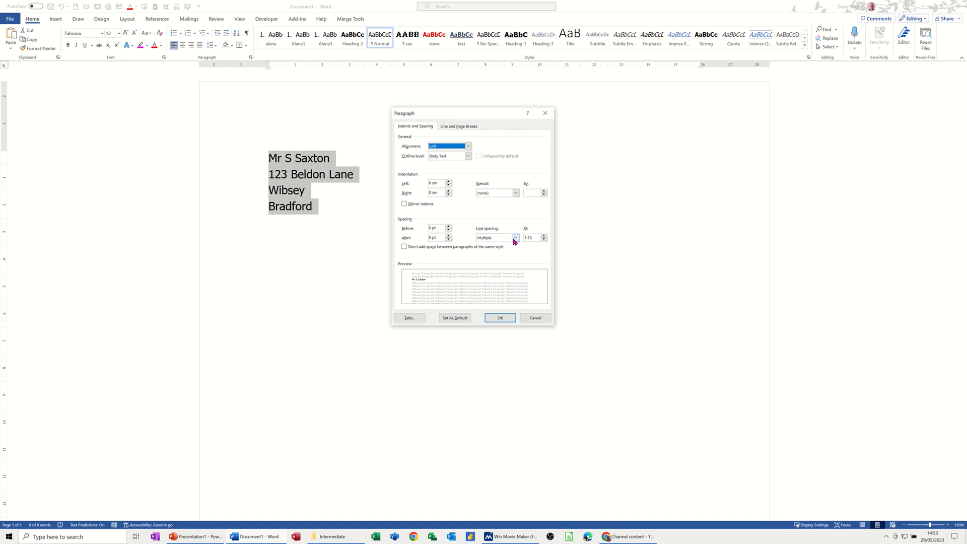
pyautogui.click(515, 238)
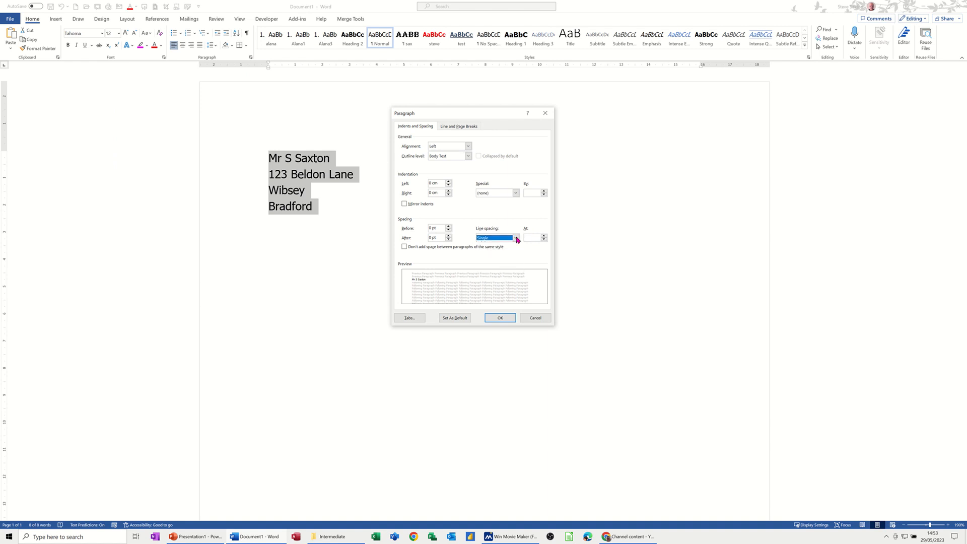
pyautogui.moveTo(490, 246)
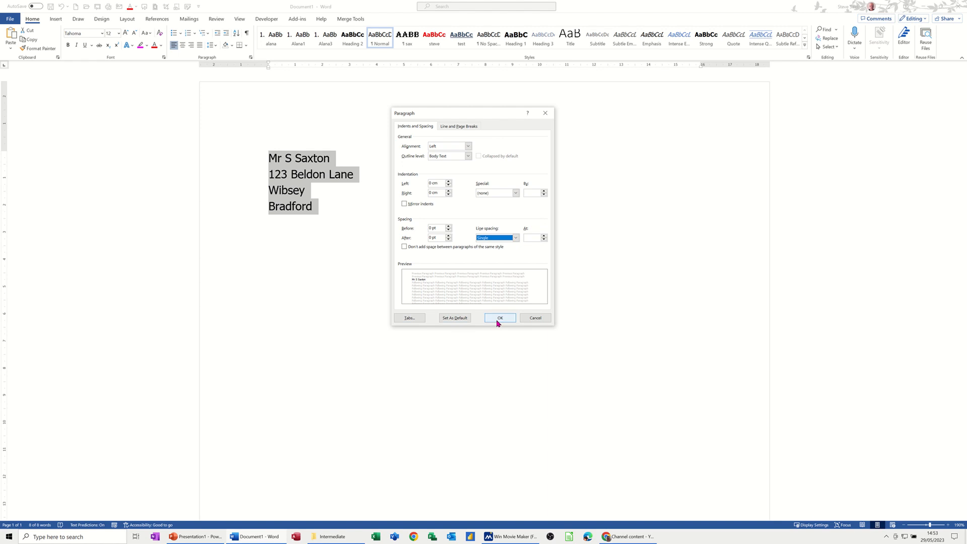
pyautogui.click(499, 318)
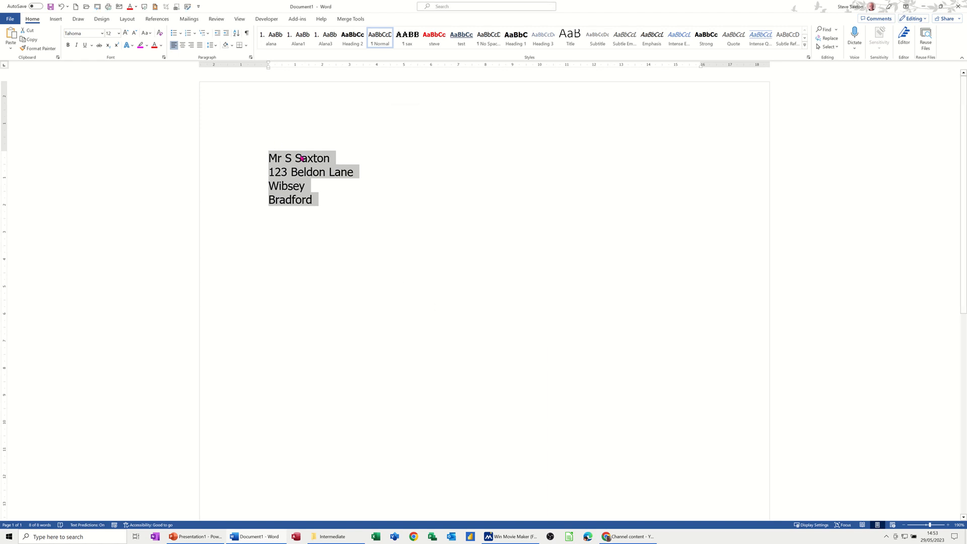
# Create a new blank document
pyautogui.click(320, 199)
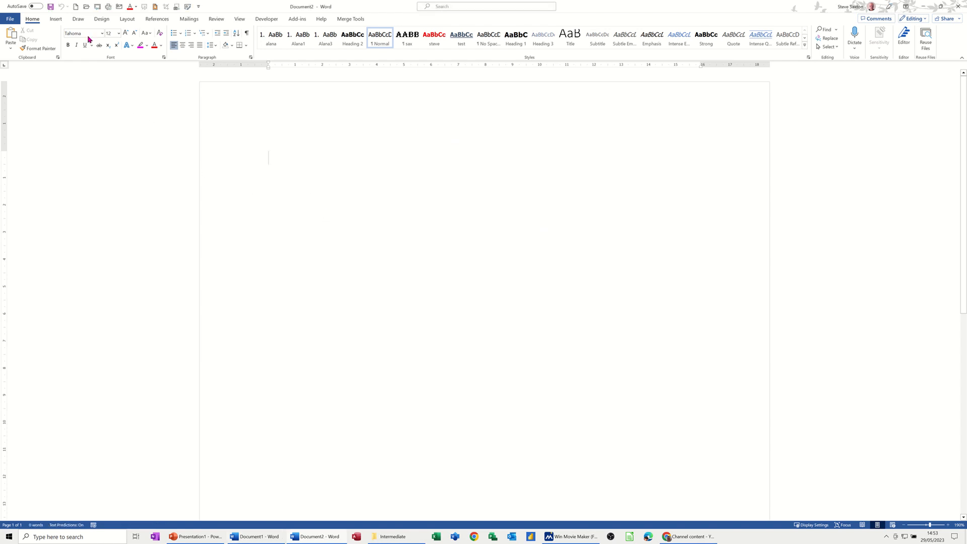
pyautogui.moveTo(84, 34)
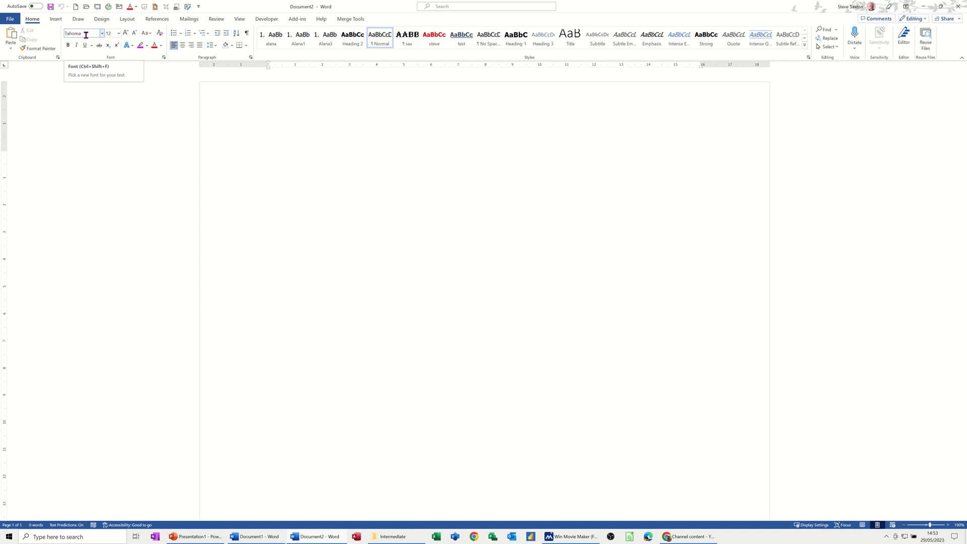
pyautogui.moveTo(140, 54)
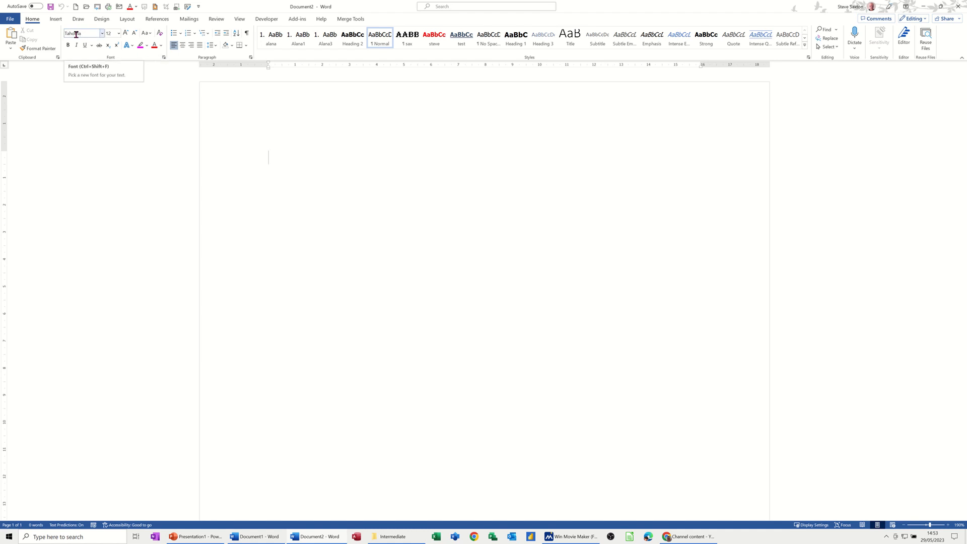
pyautogui.moveTo(163, 60)
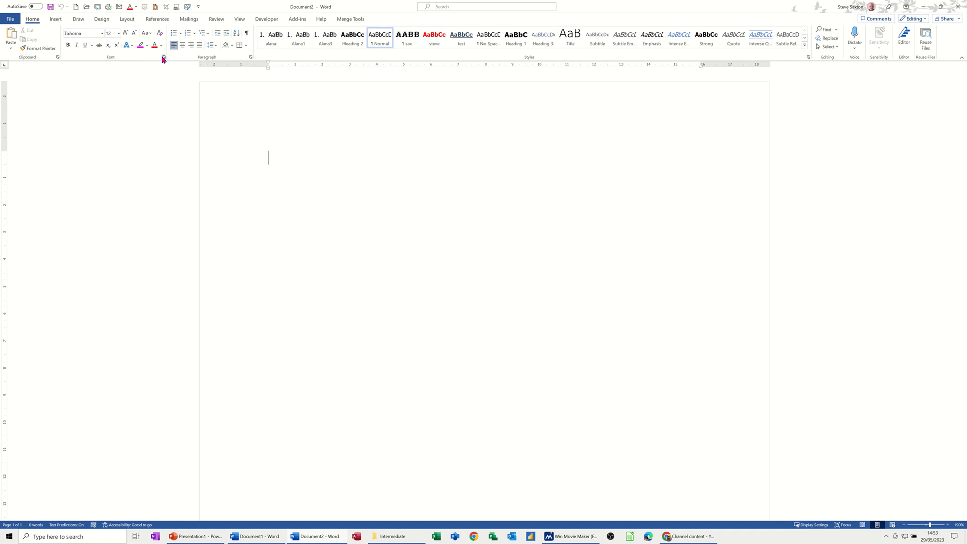
# Make Tahoma 12 pt the default font for all documents based on Normal.dotm
pyautogui.click(163, 57)
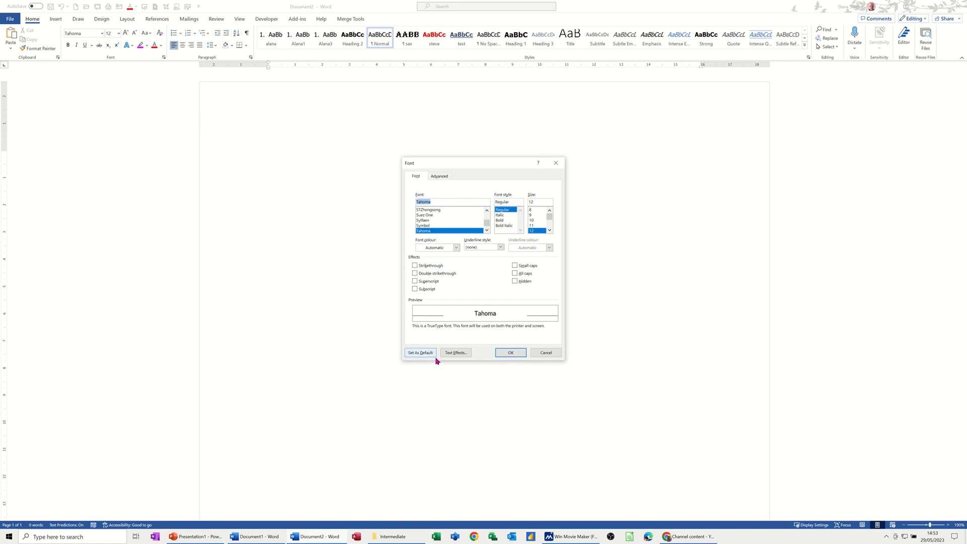
pyautogui.moveTo(415, 332)
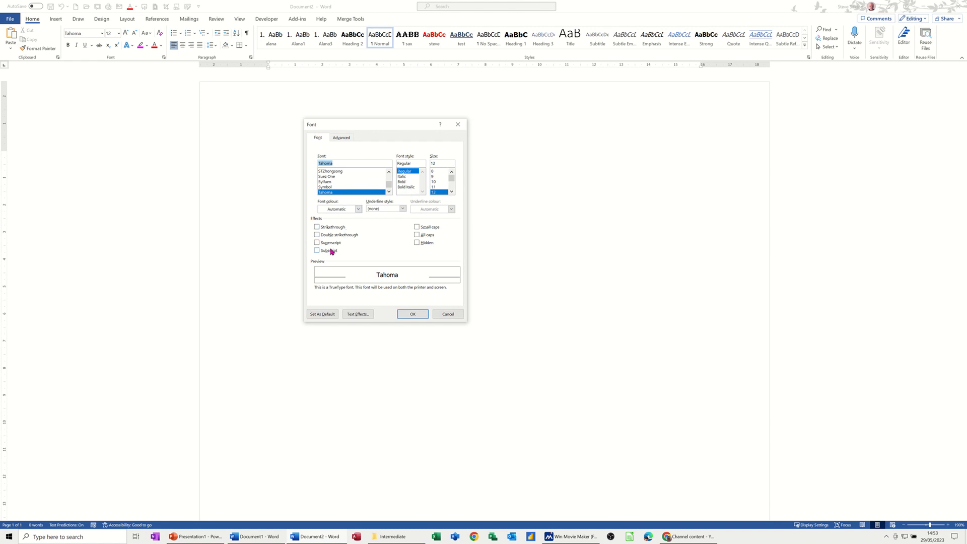
pyautogui.moveTo(373, 229)
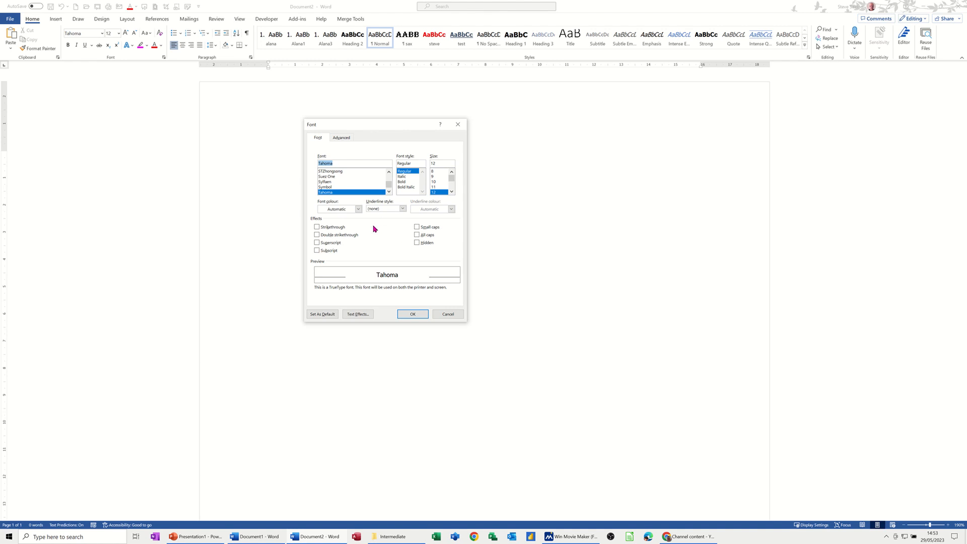
pyautogui.moveTo(359, 239)
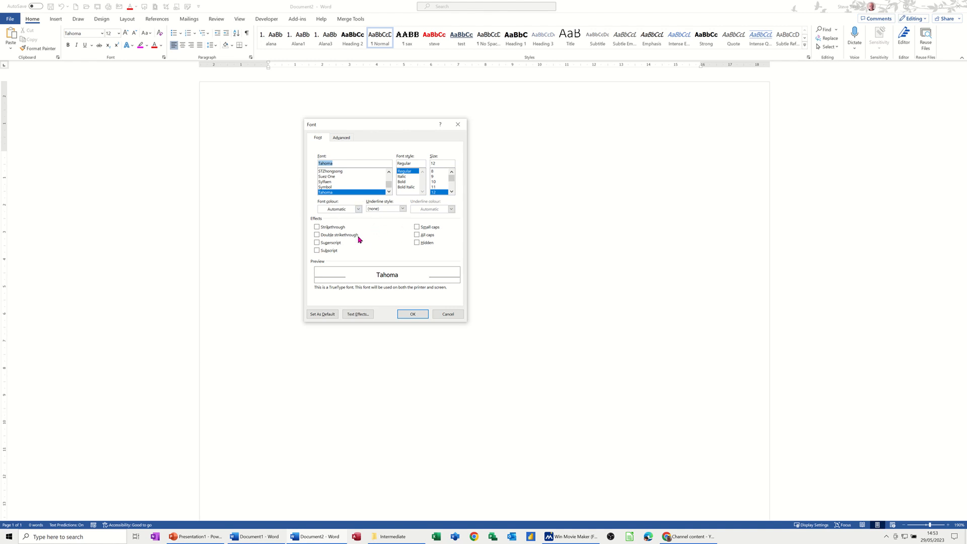
pyautogui.moveTo(374, 280)
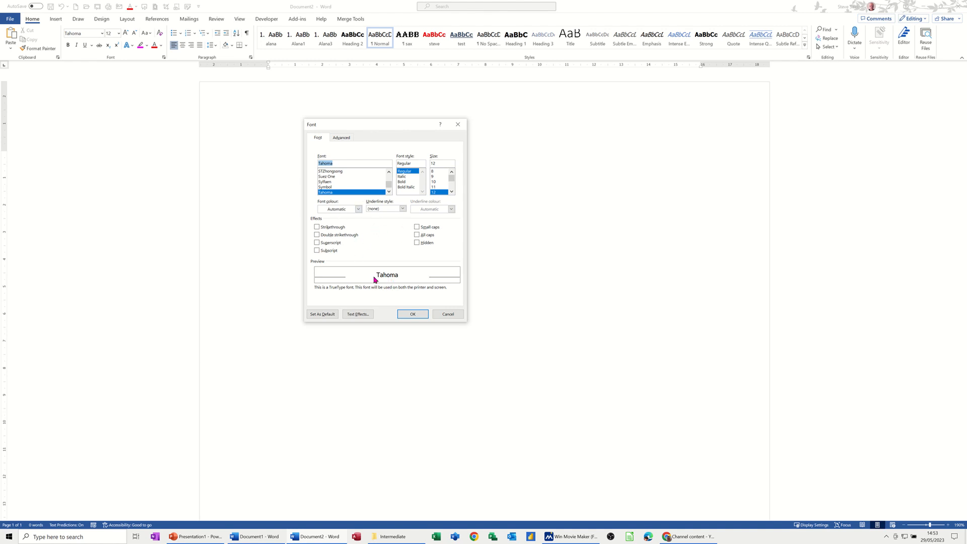
pyautogui.moveTo(321, 314)
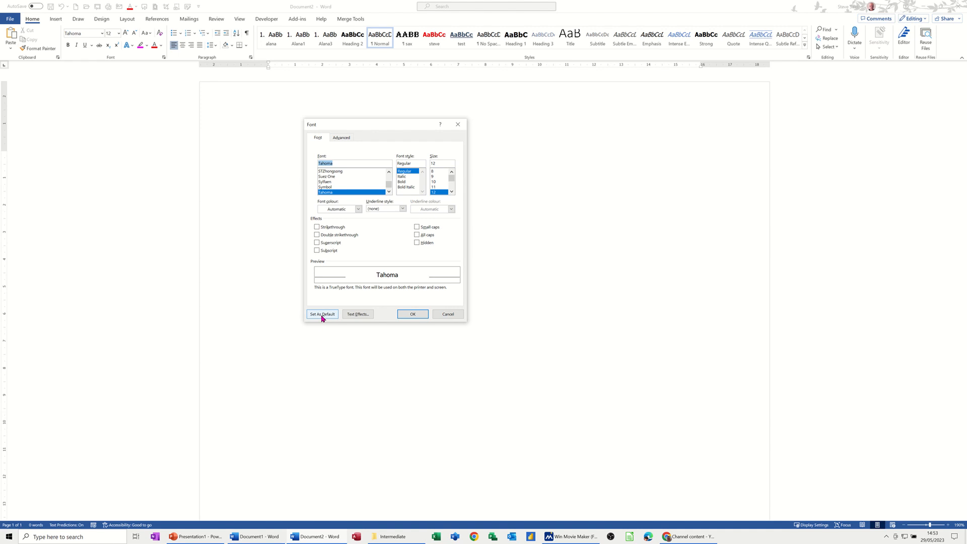
pyautogui.click(322, 314)
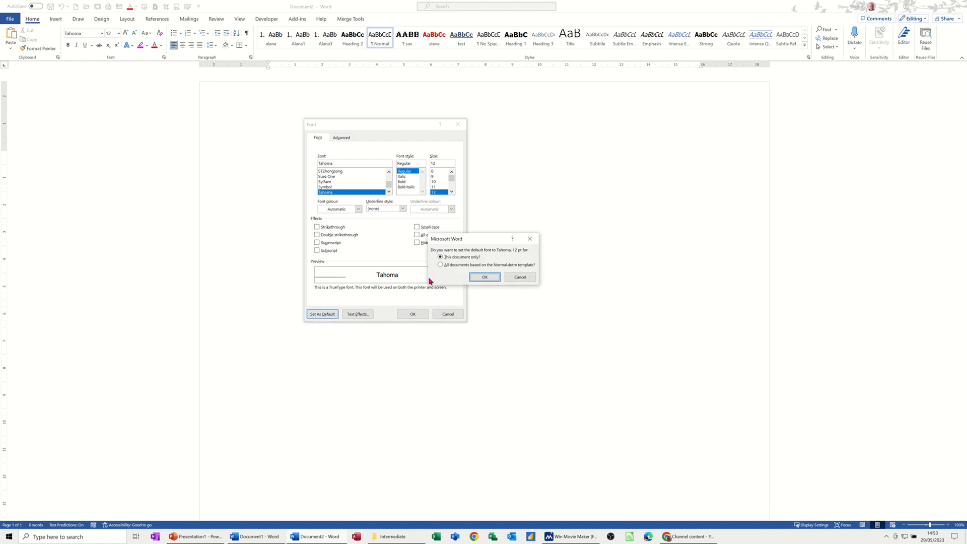
pyautogui.click(440, 265)
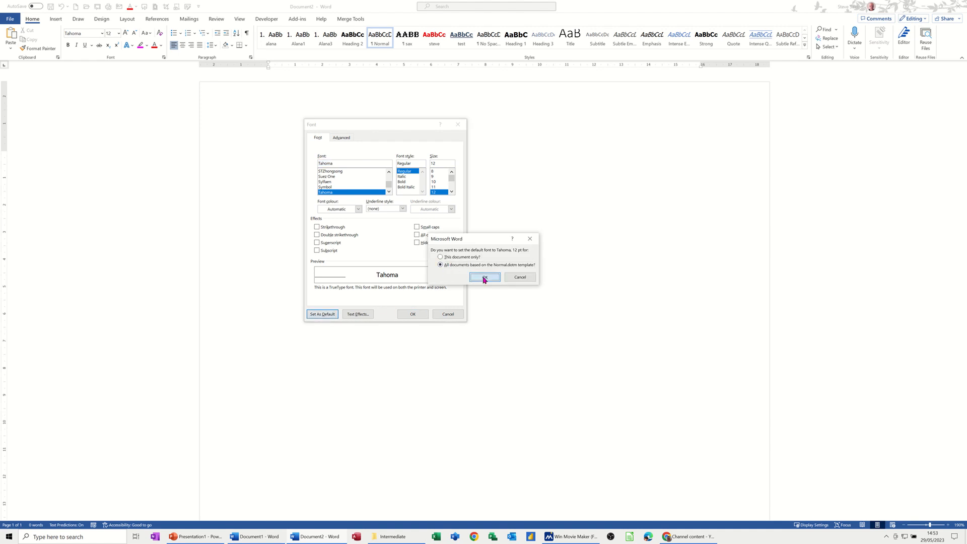
pyautogui.click(485, 277)
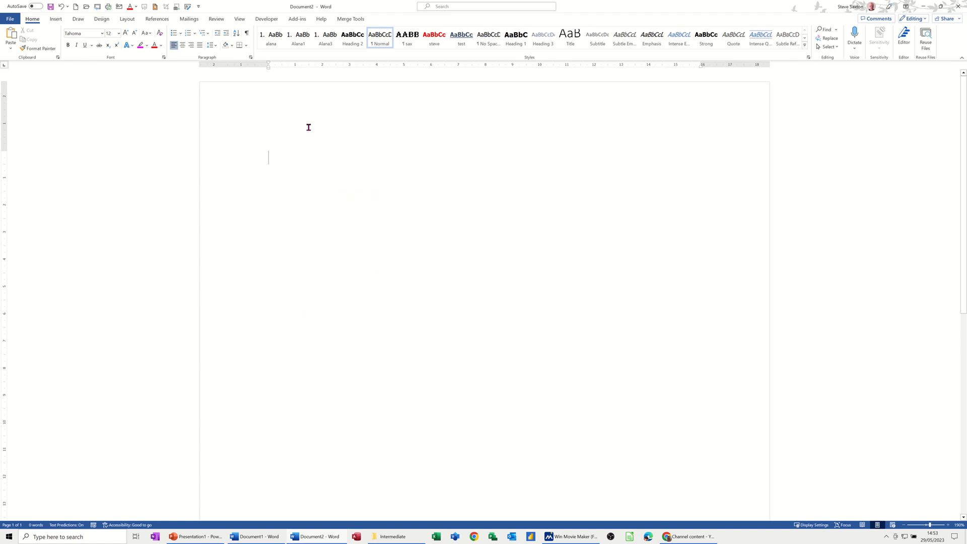
# Enter placeholder lines such as 'Sdfh jgwe fdjbjwe' to check the default font and spacing
pyautogui.write('Sdfh jgwe fdjbjwe')
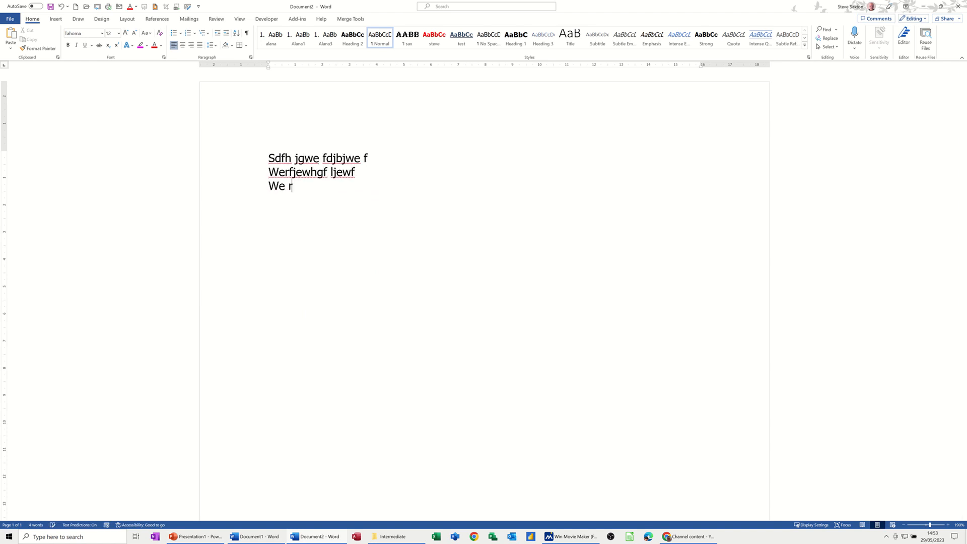
pyautogui.write('fewr er')
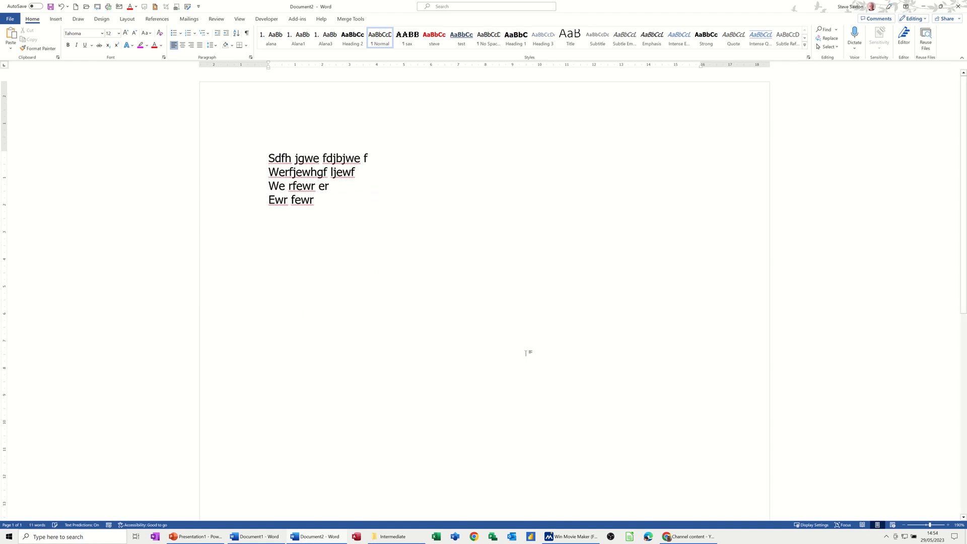